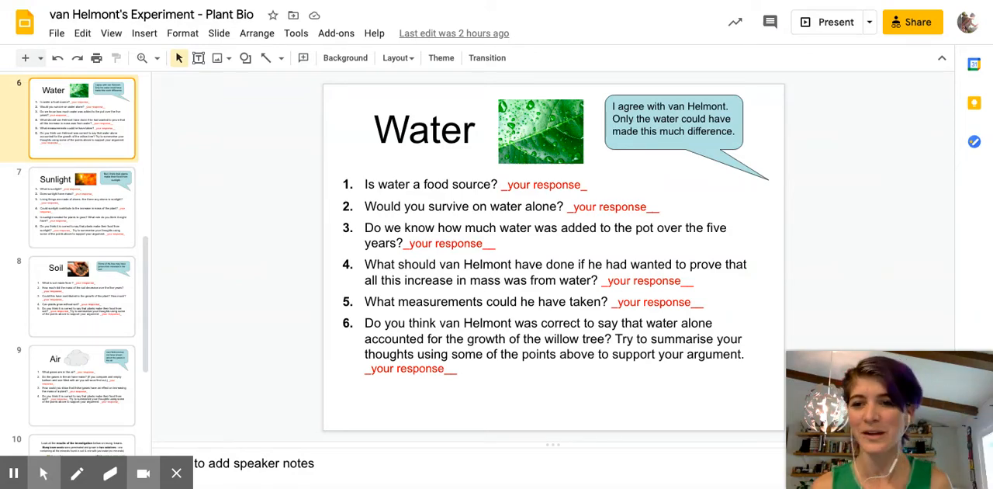
Show the Sunlight question slide (slide 7) from the filmstrip.
{"action": "left_click", "coordinate": [81, 205]}
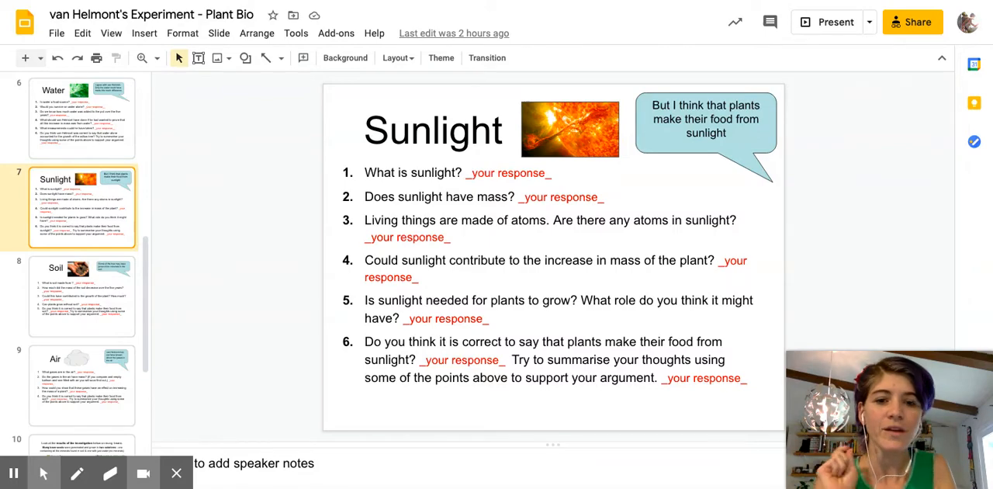
Pass the Soil slide and show the mung bean results: water only vs water plus minerals.
{"action": "left_click", "coordinate": [81, 295]}
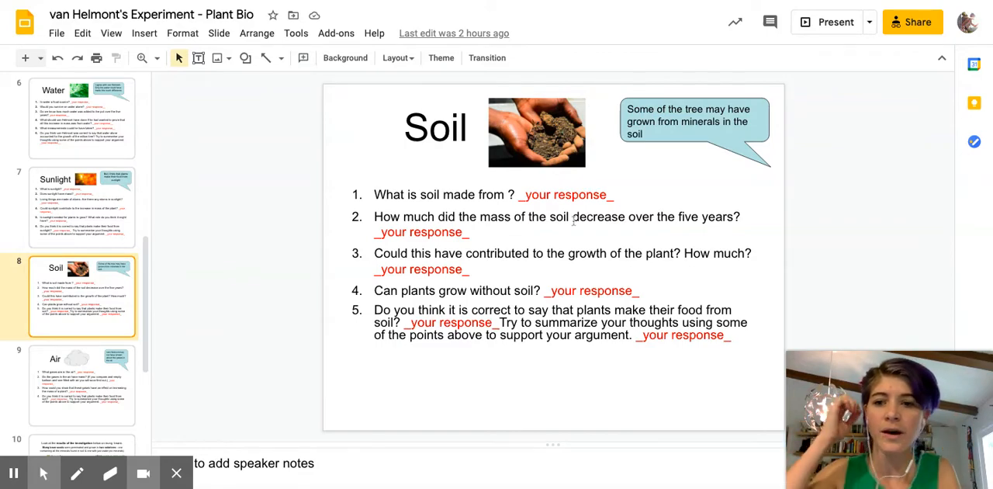
{"action": "scroll", "scroll_direction": "down", "scroll_amount": 3}
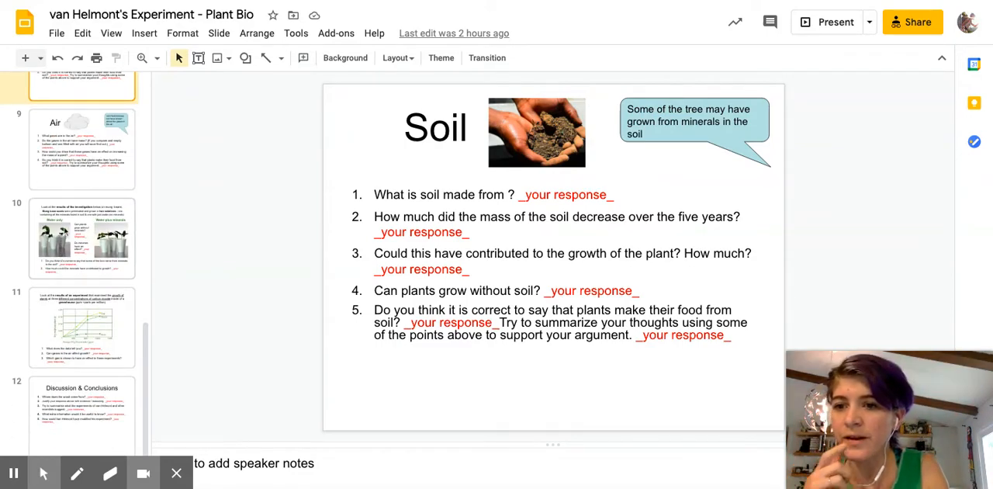
{"action": "left_click", "coordinate": [81, 238]}
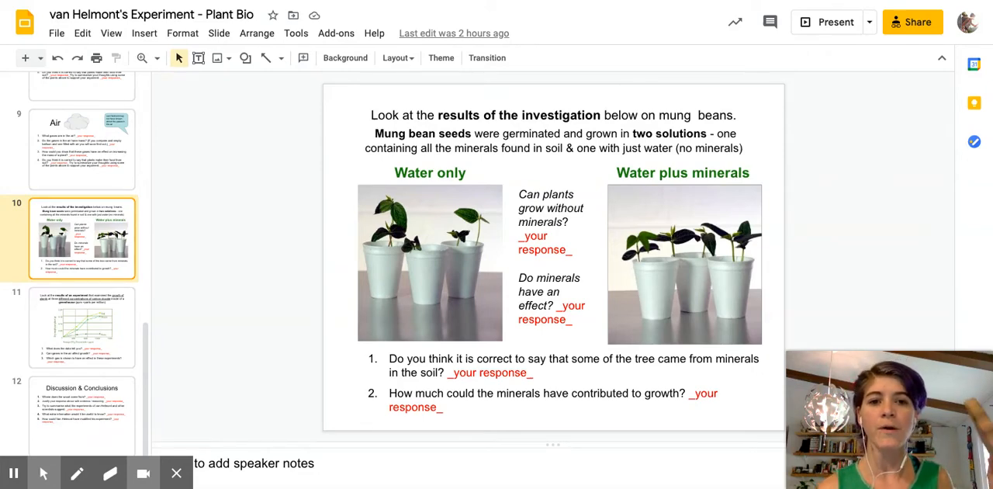
{"action": "mouse_move", "coordinate": [93, 190]}
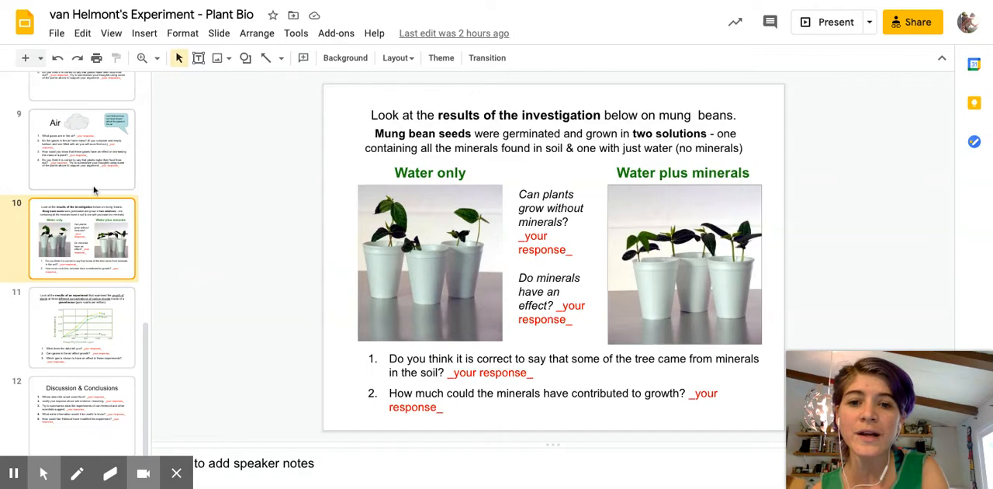
{"action": "scroll", "scroll_direction": "up", "scroll_amount": 3}
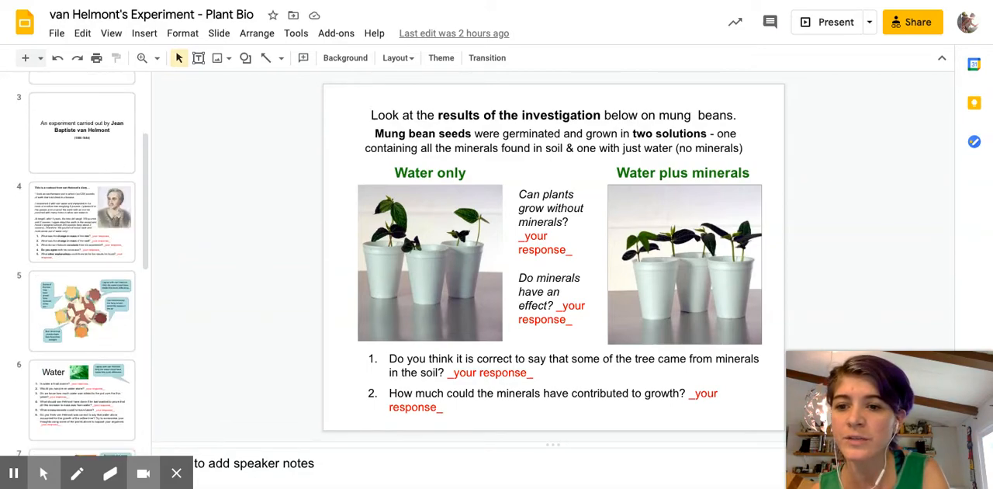
Revisit van Helmont's diary extract questions (slide 4), then head back toward the Soil slide.
{"action": "left_click", "coordinate": [81, 220]}
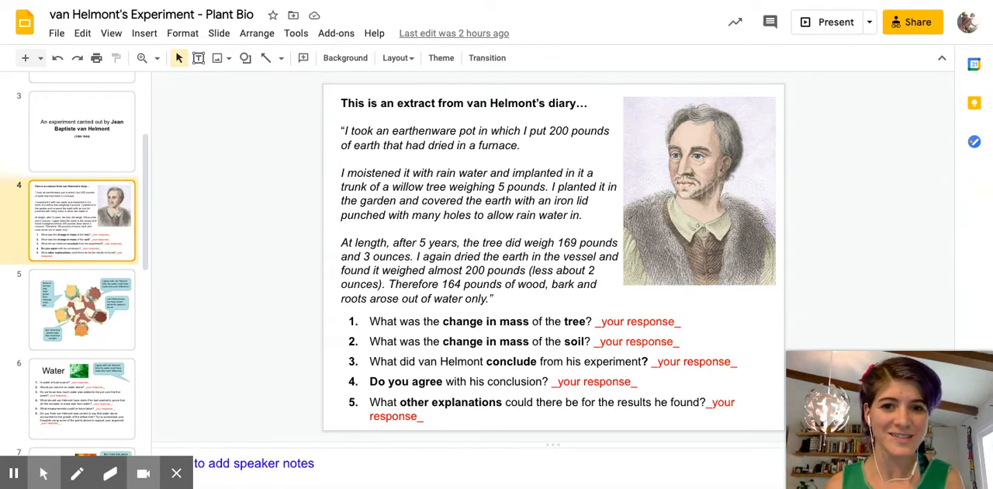
{"action": "scroll", "scroll_direction": "down", "scroll_amount": 3}
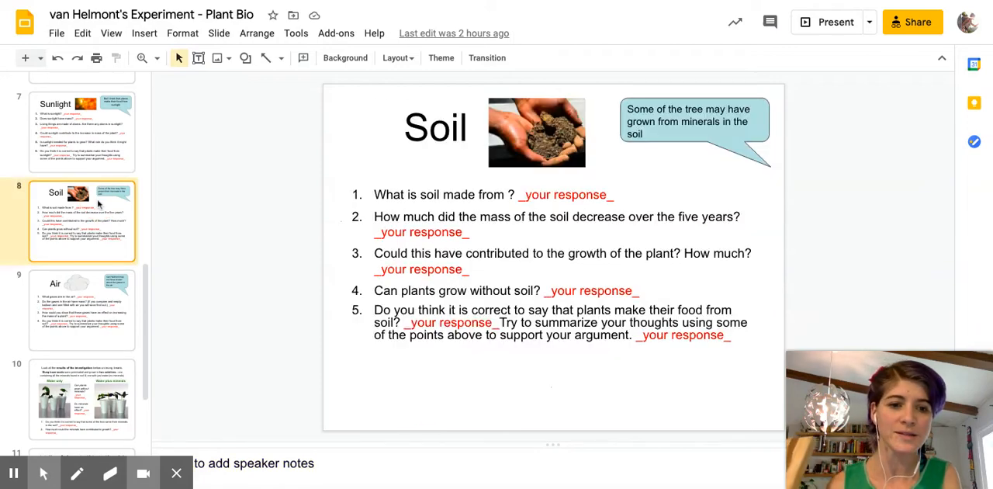
{"action": "scroll", "scroll_direction": "down", "scroll_amount": 3}
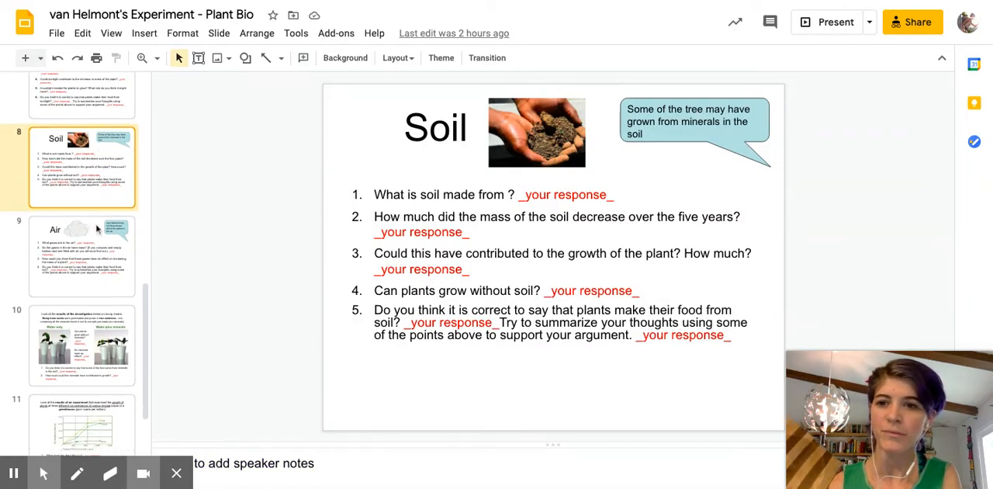
Show the Air slide (slide 9) with its questions about gases and plant mass.
{"action": "left_click", "coordinate": [81, 254]}
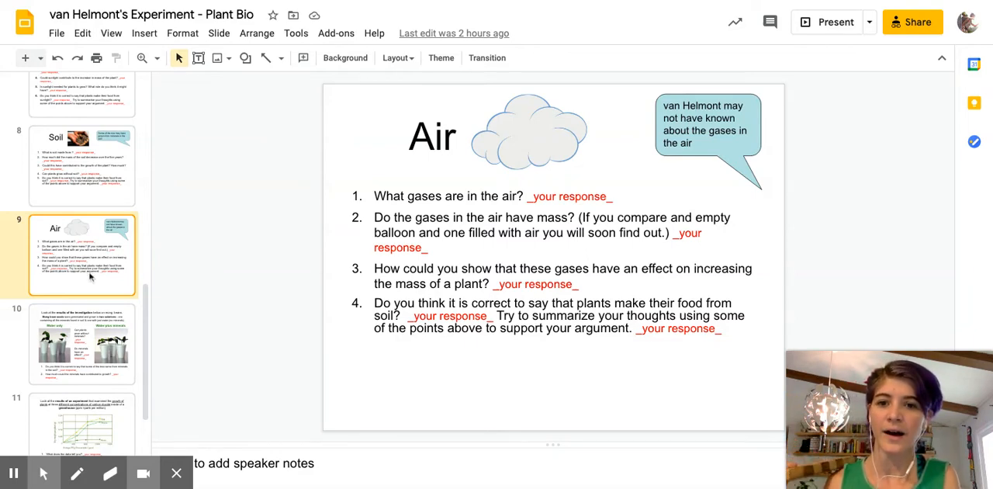
{"action": "scroll", "scroll_direction": "down", "scroll_amount": 3}
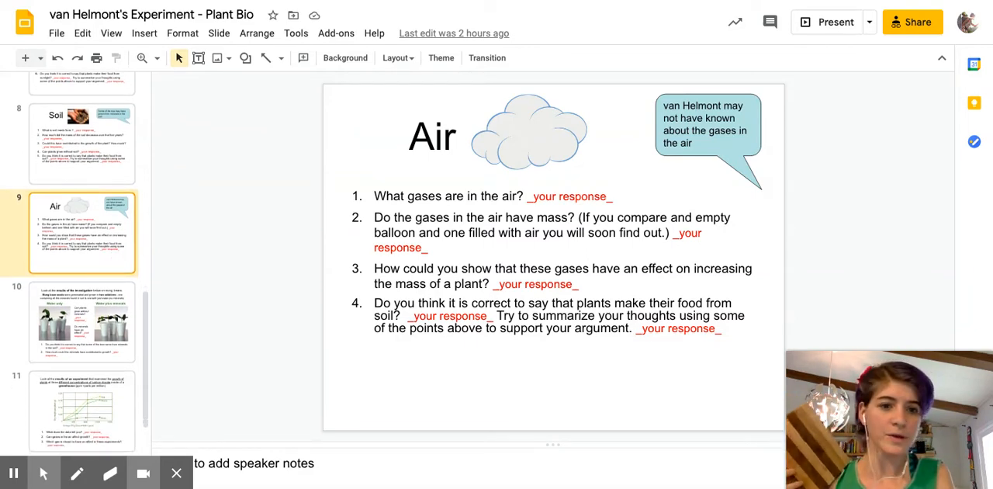
Scroll the filmstrip toward slide 11 with the CO2 concentration growth graph.
{"action": "scroll", "scroll_direction": "down", "scroll_amount": 3}
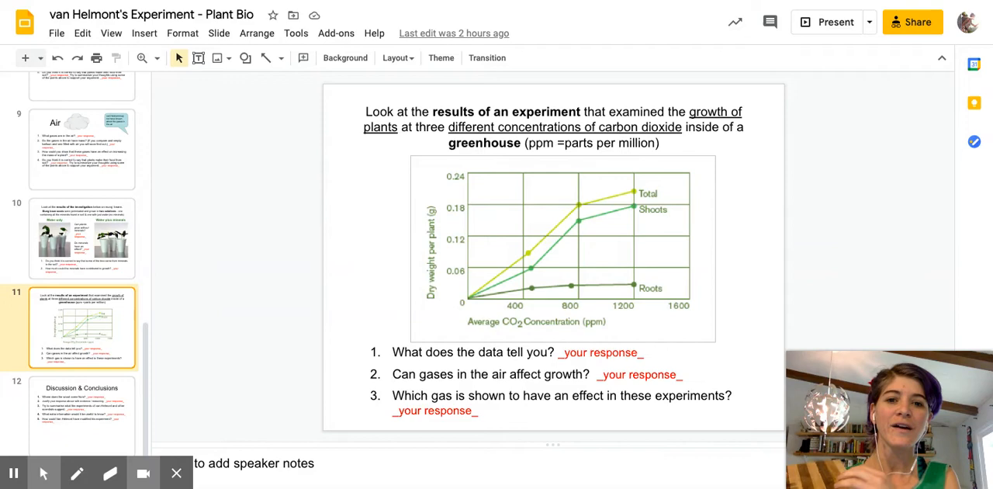
{"action": "mouse_move", "coordinate": [394, 276]}
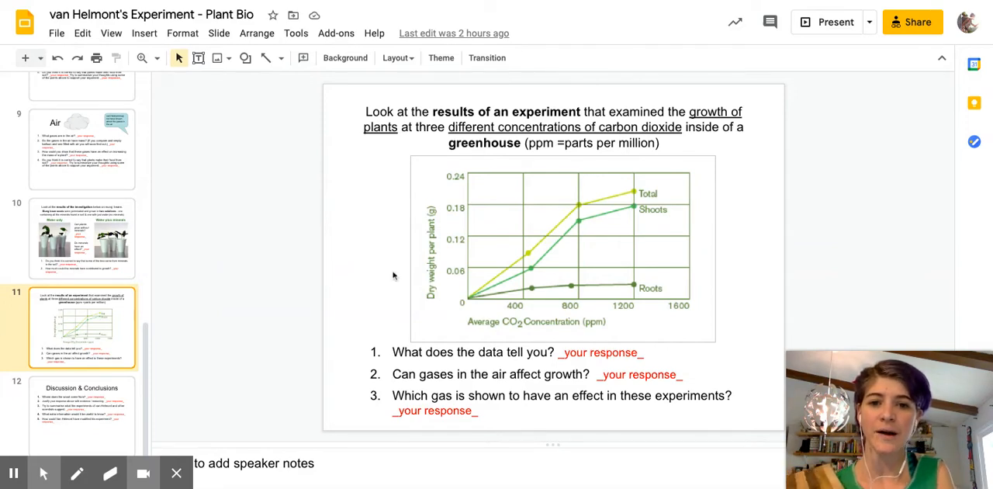
{"action": "mouse_move", "coordinate": [552, 255]}
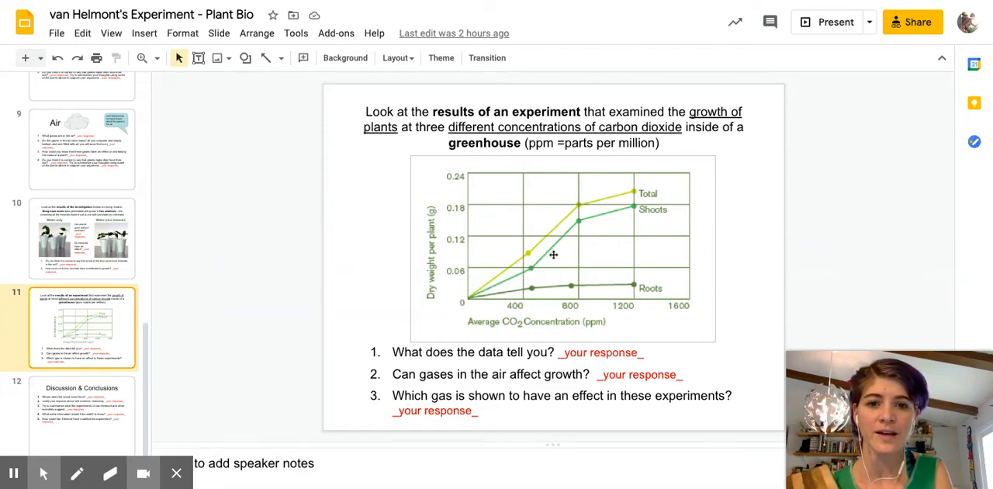
{"action": "mouse_move", "coordinate": [637, 195]}
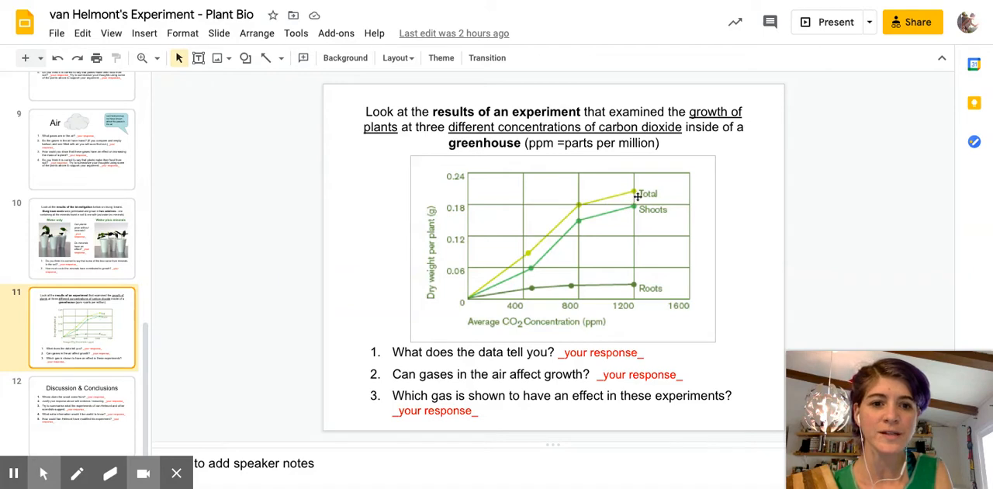
{"action": "mouse_move", "coordinate": [645, 287]}
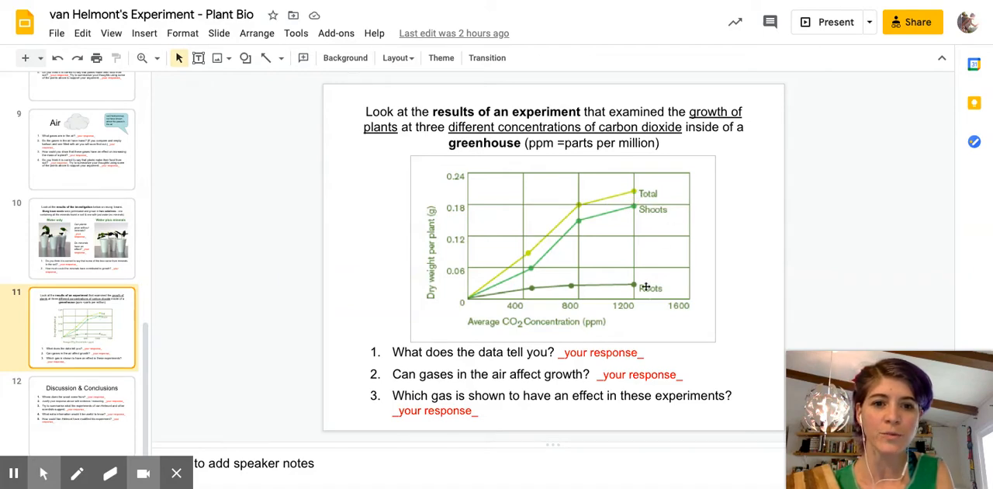
{"action": "mouse_move", "coordinate": [476, 312]}
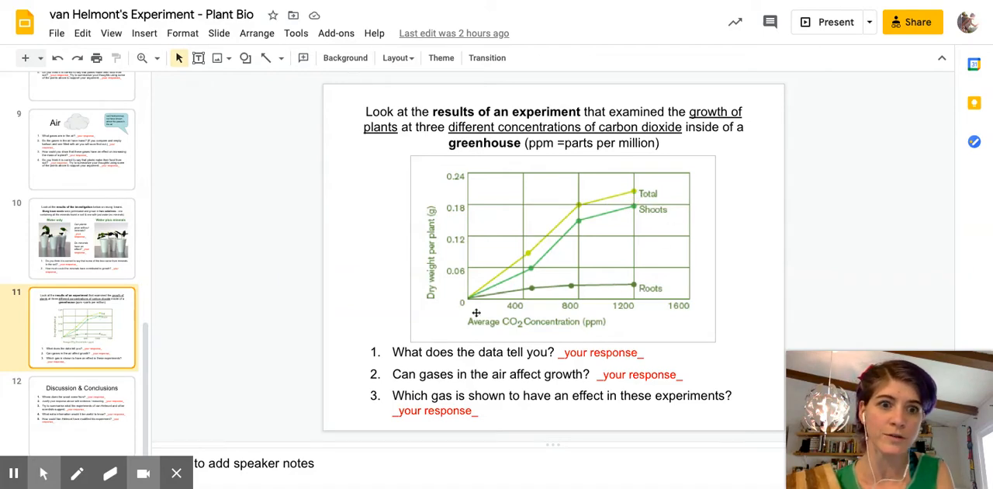
{"action": "mouse_move", "coordinate": [639, 210]}
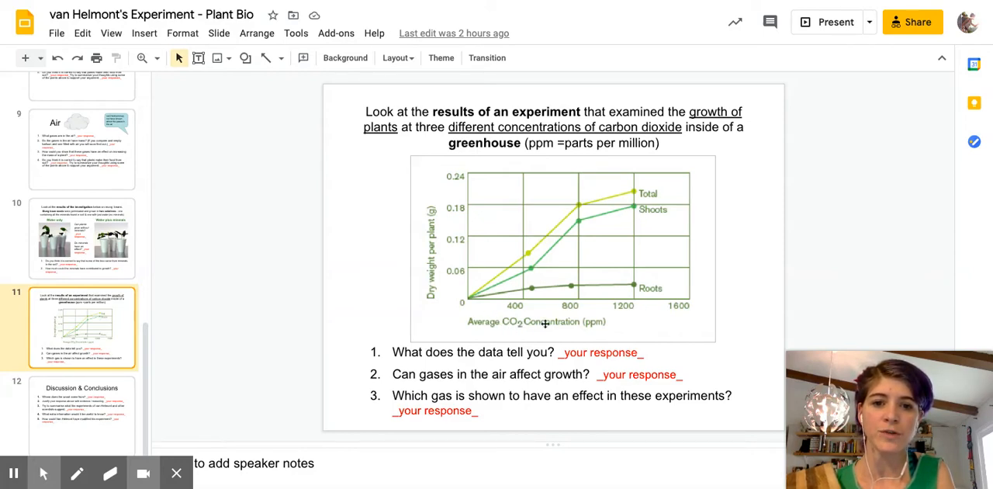
{"action": "mouse_move", "coordinate": [642, 223]}
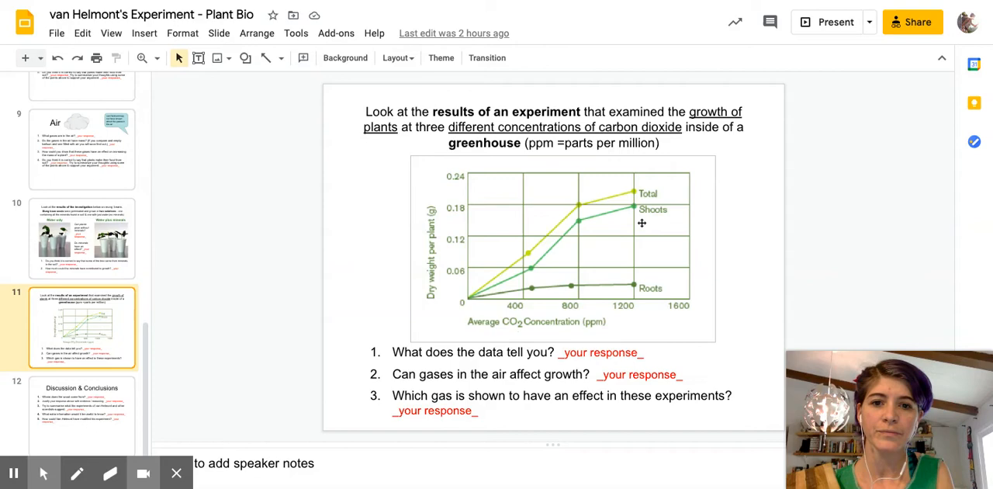
{"action": "mouse_move", "coordinate": [425, 251]}
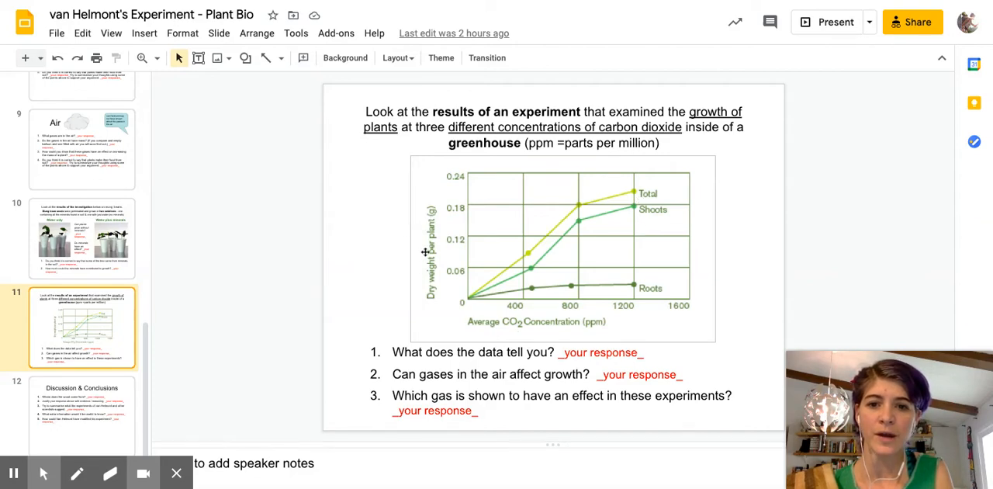
{"action": "mouse_move", "coordinate": [634, 192]}
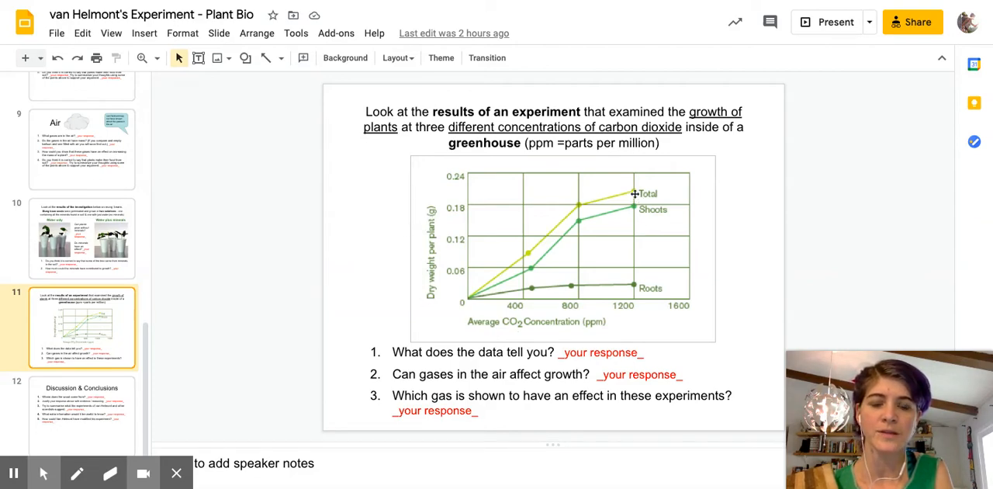
{"action": "mouse_move", "coordinate": [484, 296]}
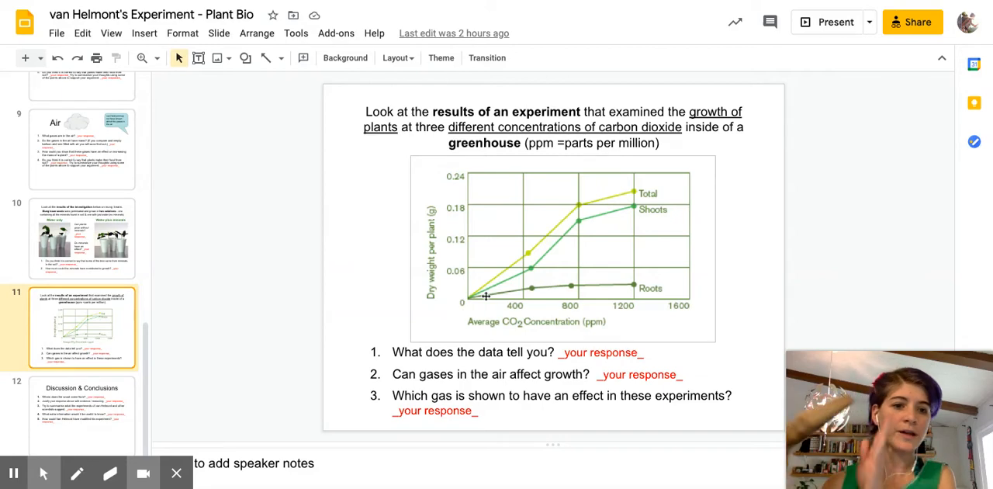